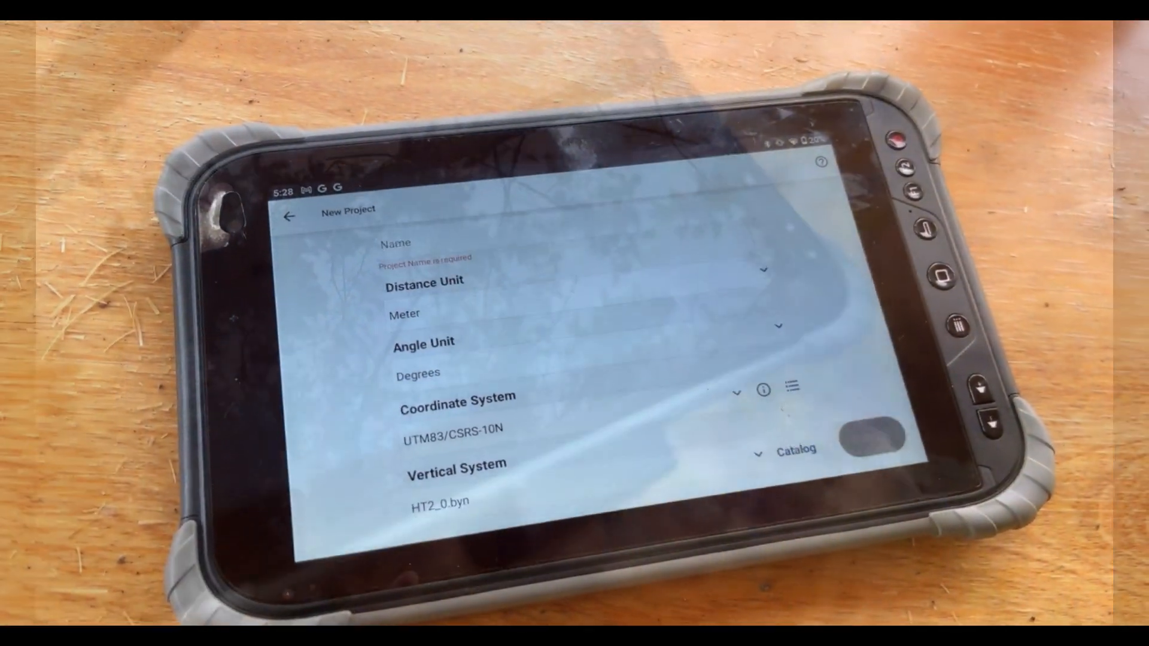
- Name the new project PINERIDGE DIRT PILE and create it
{"action": "left_click", "coordinate": [439, 243]}
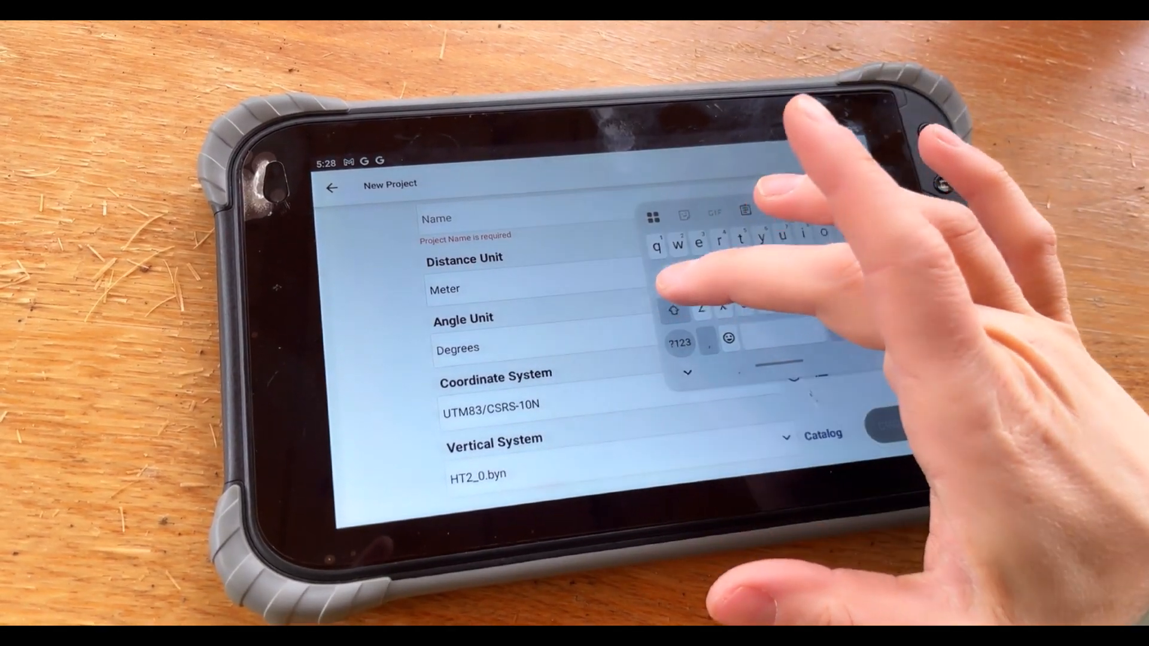
{"action": "type", "text": "PIN"}
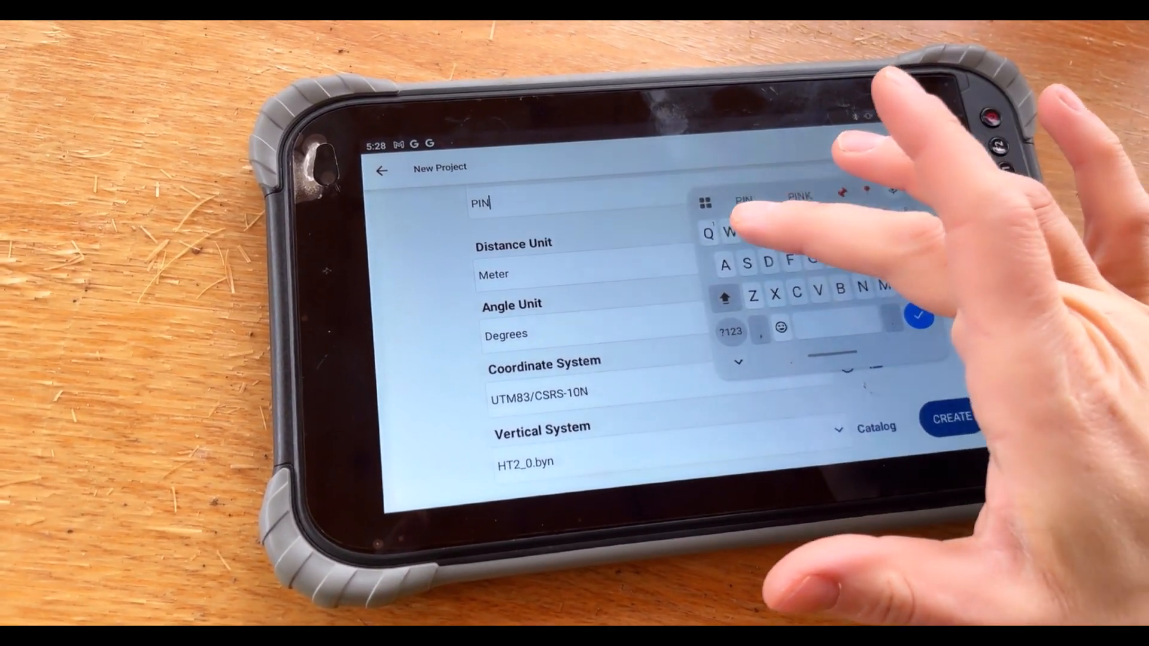
{"action": "type", "text": "ERIDGE DIRT PILE"}
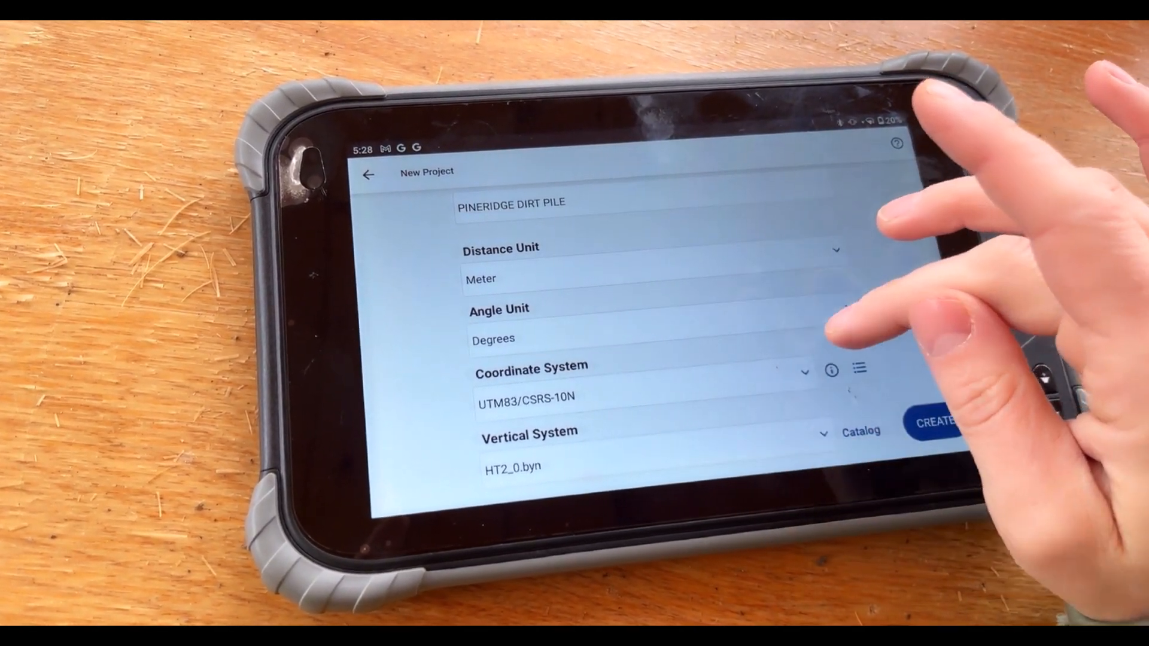
{"action": "left_click", "coordinate": [939, 420]}
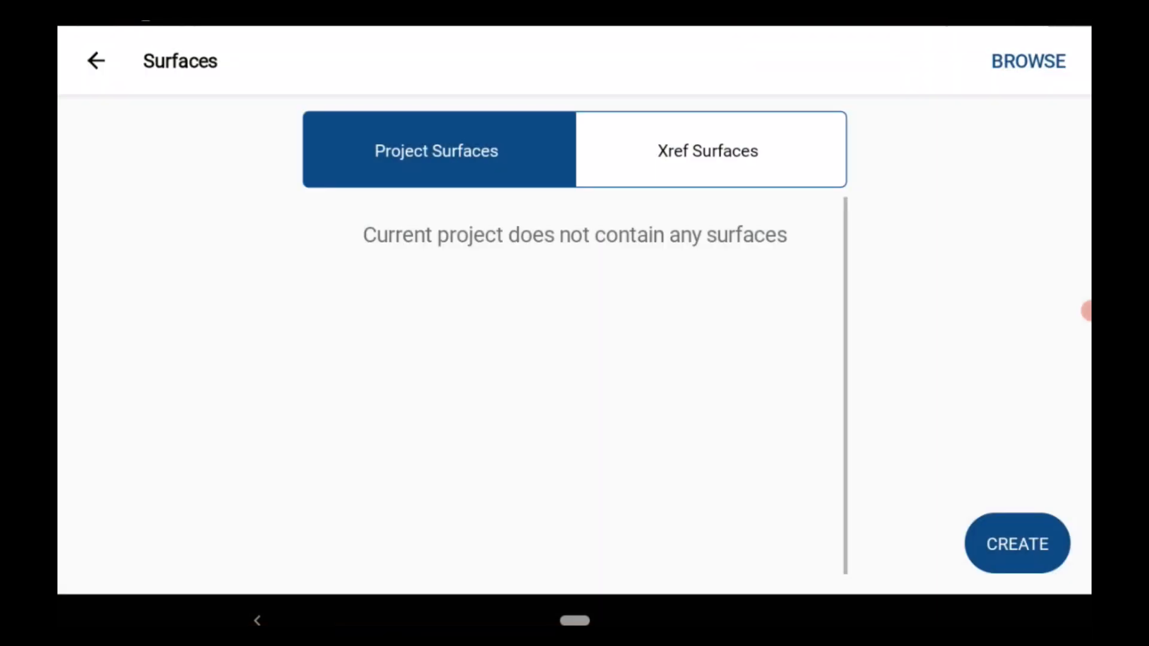
- Create a surface named bottom from TOE-coded points, then start the top surface the same way
{"action": "left_click", "coordinate": [1018, 544]}
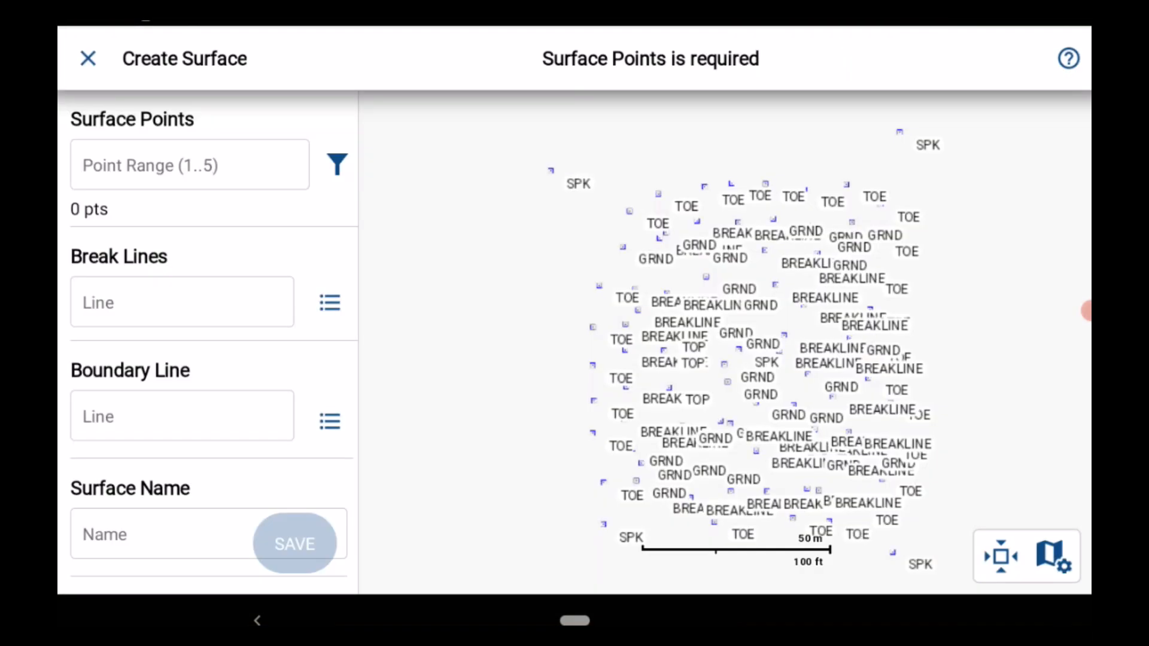
{"action": "left_click", "coordinate": [336, 164]}
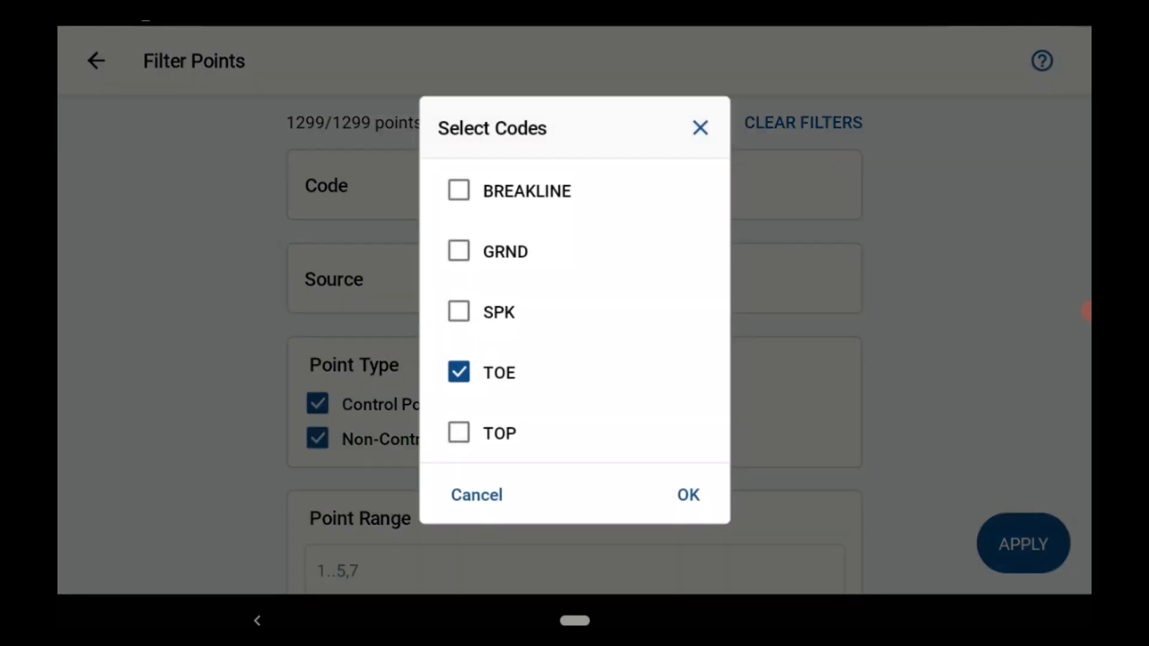
{"action": "left_click", "coordinate": [687, 494]}
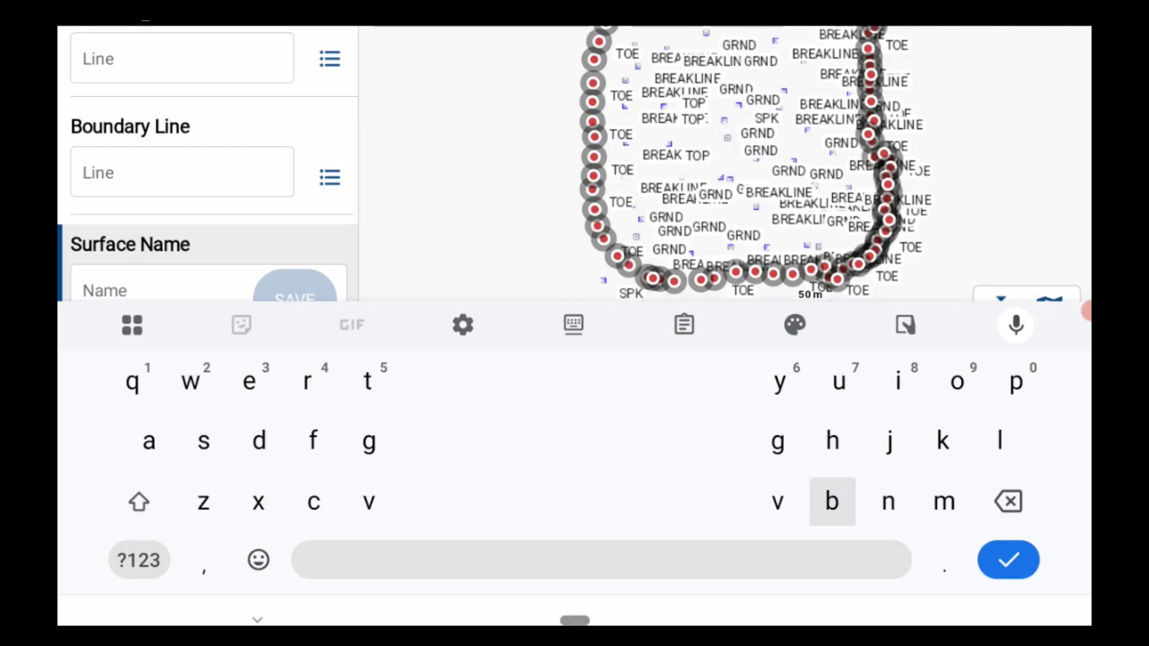
{"action": "type", "text": "bottom"}
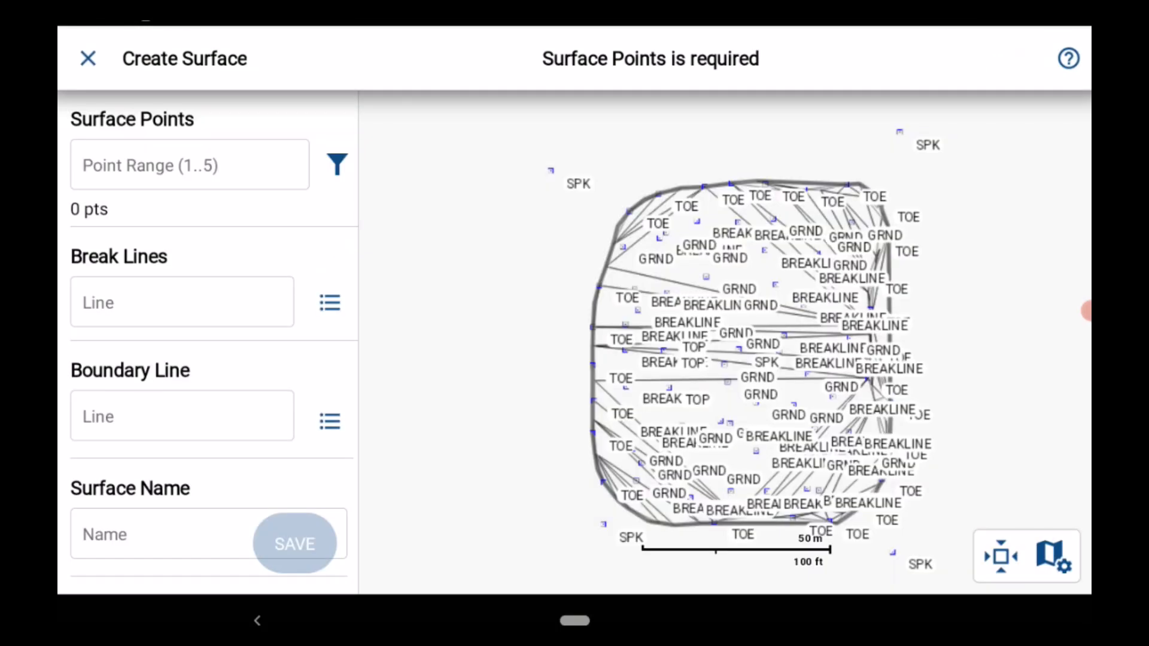
{"action": "left_click", "coordinate": [336, 164]}
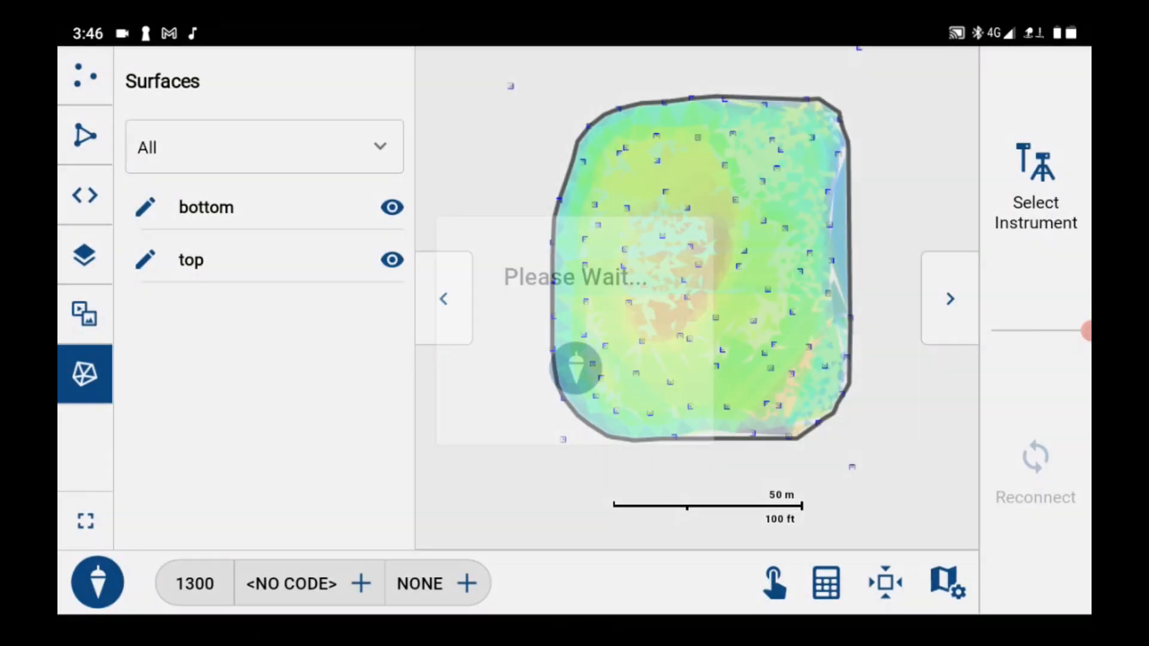
- Toggle top and bottom visibility in 3D, review both 6,712.276 m² areas, then show instrument profiles
{"action": "left_click", "coordinate": [393, 260]}
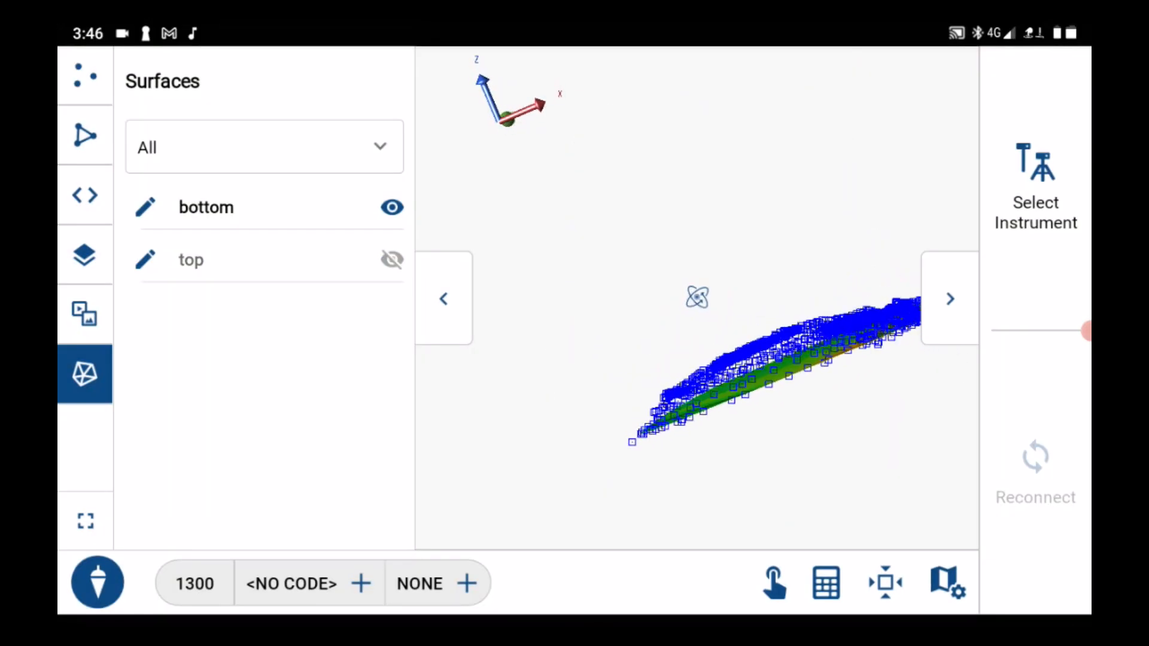
{"action": "left_click", "coordinate": [393, 207]}
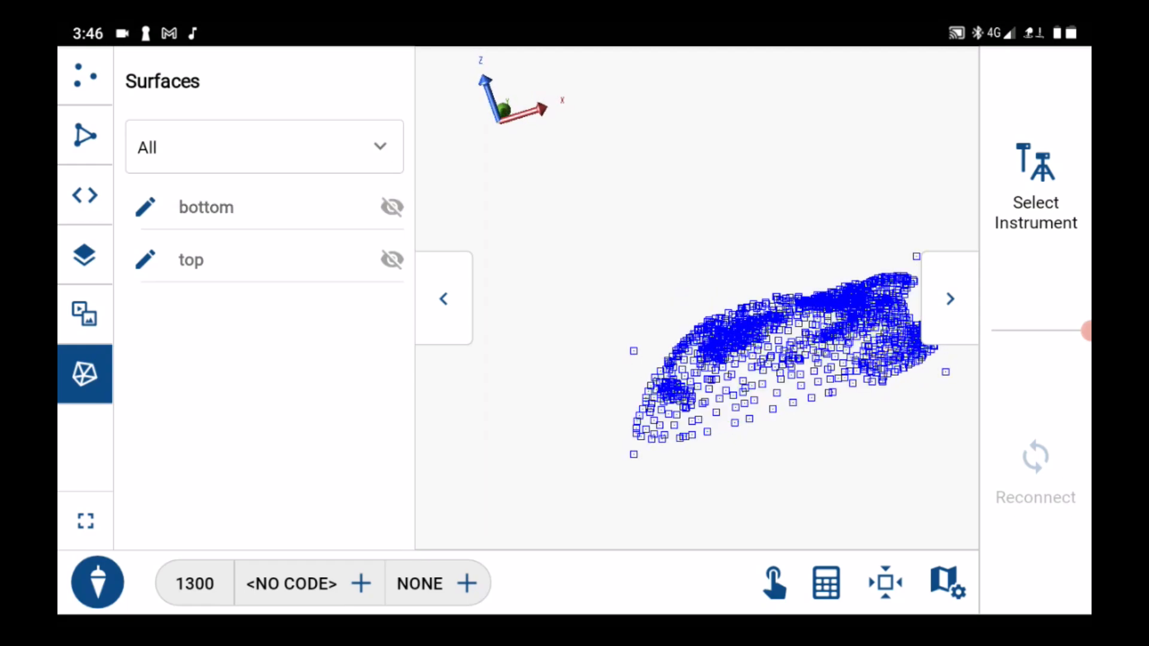
{"action": "left_click", "coordinate": [393, 260]}
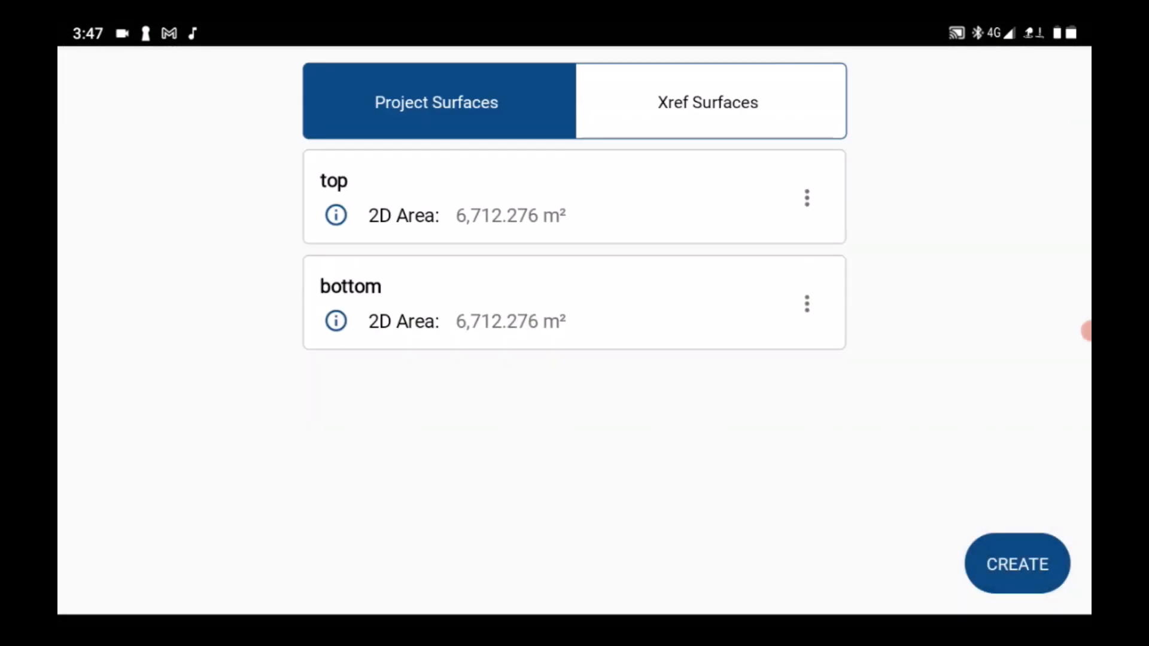
{"action": "left_click", "coordinate": [1017, 563]}
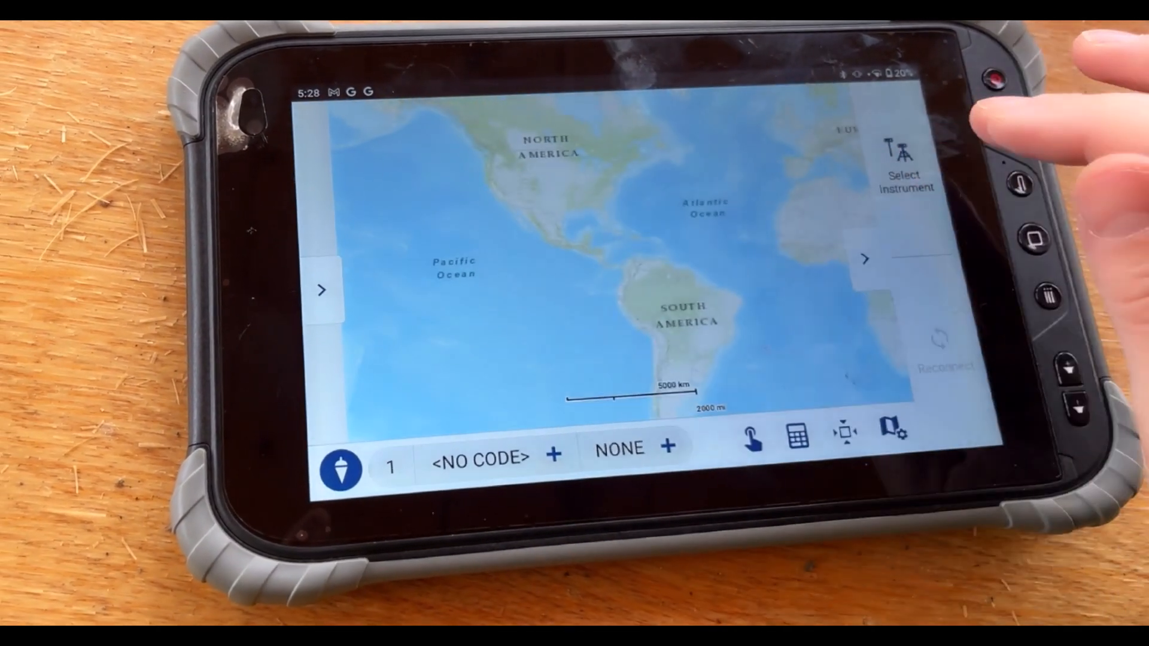
{"action": "left_click", "coordinate": [905, 154]}
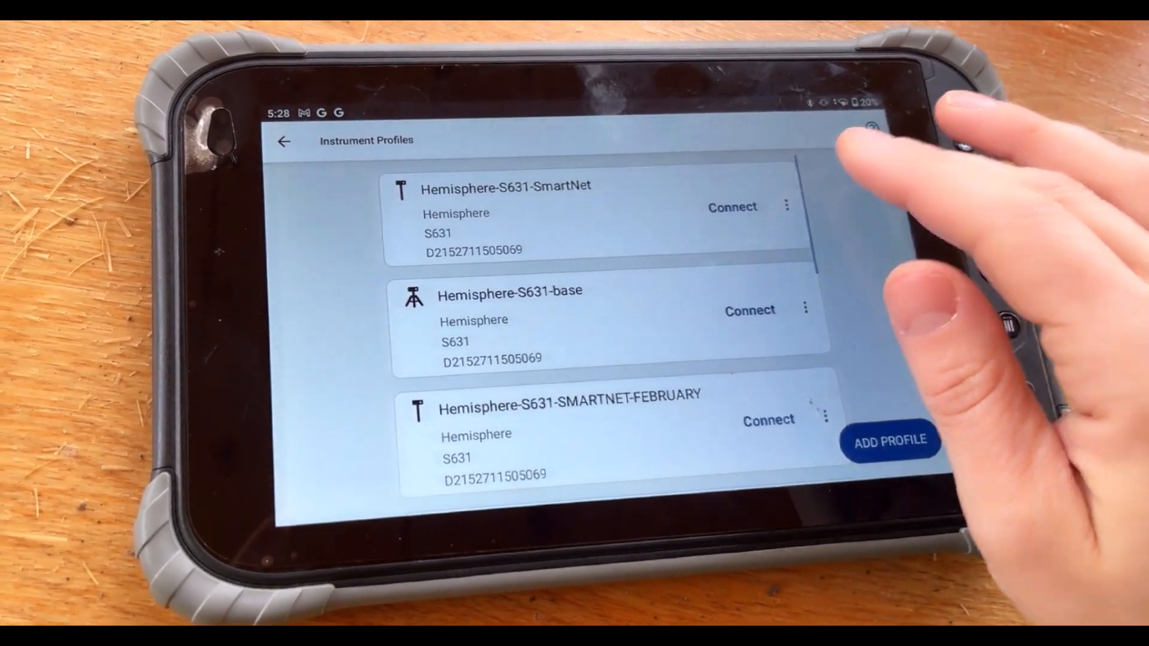